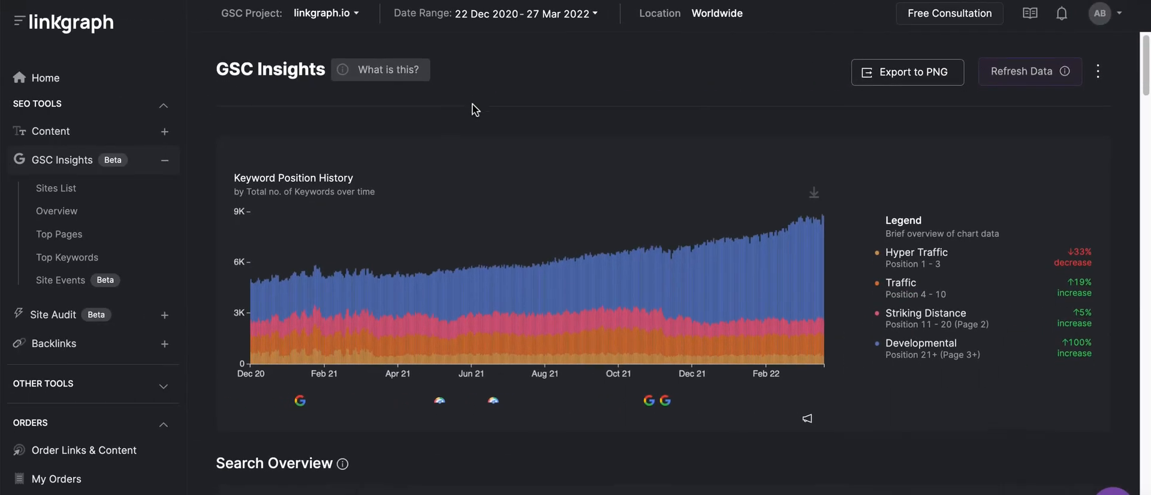
- Scroll the linkgraph.io report past the KPIs and rank-change chart to the Pages table
{"action": "scroll", "scroll_direction": "down", "scroll_amount": 3}
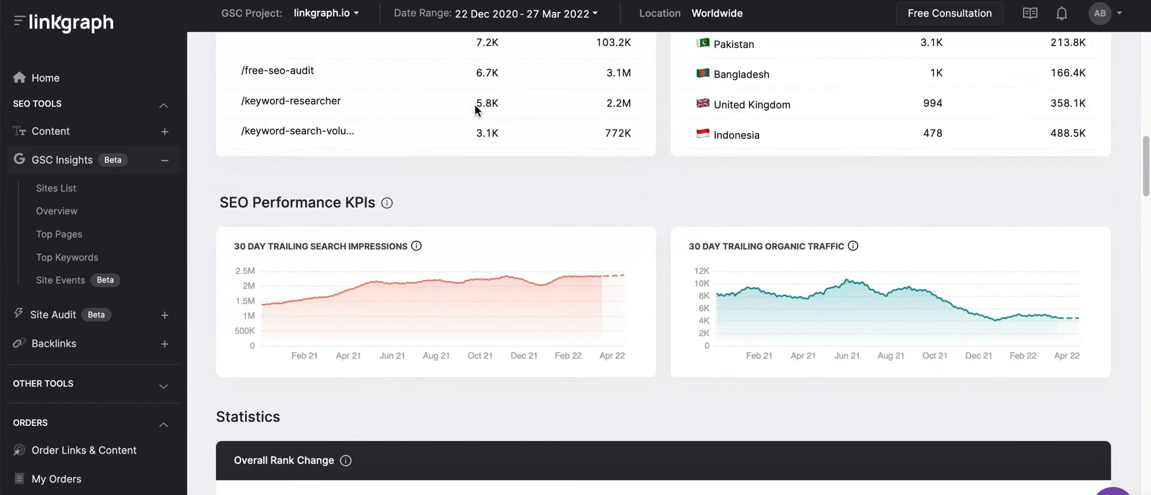
{"action": "scroll", "scroll_direction": "down", "scroll_amount": 3}
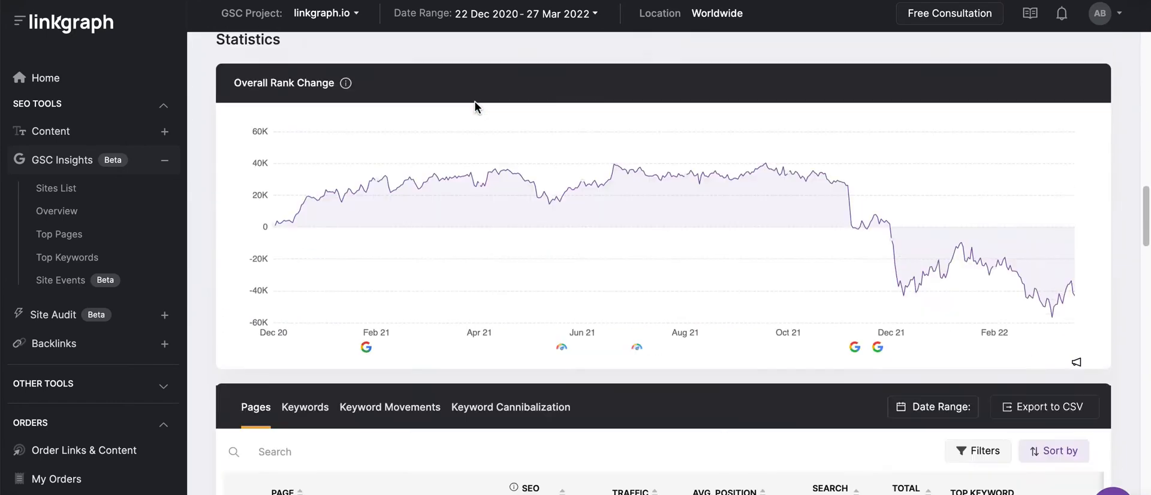
{"action": "scroll", "scroll_direction": "down", "scroll_amount": 3}
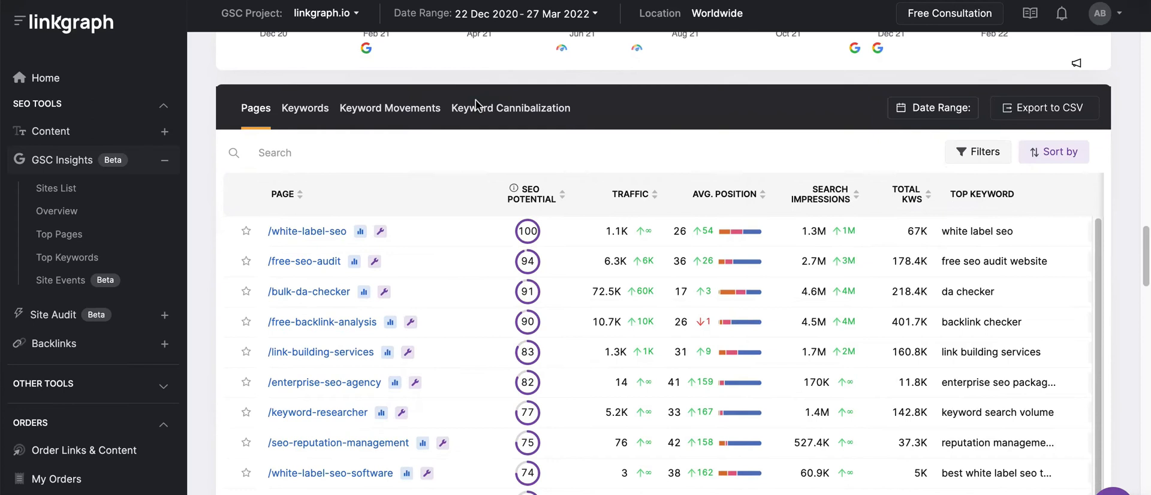
{"action": "scroll", "scroll_direction": "down", "scroll_amount": 3}
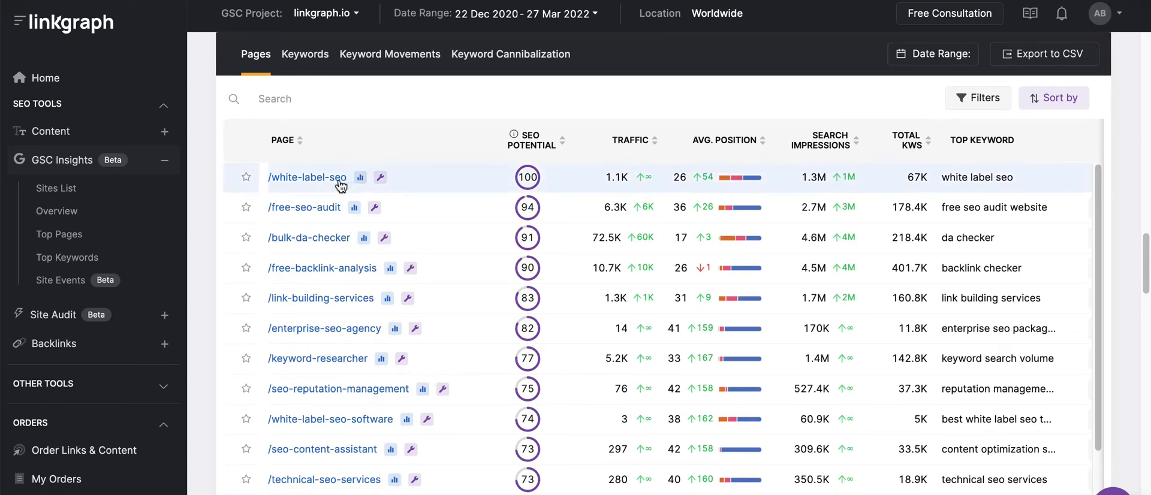
- Open the /white-label-seo page details and begin a new site event from the Site events menu
{"action": "left_click", "coordinate": [307, 177]}
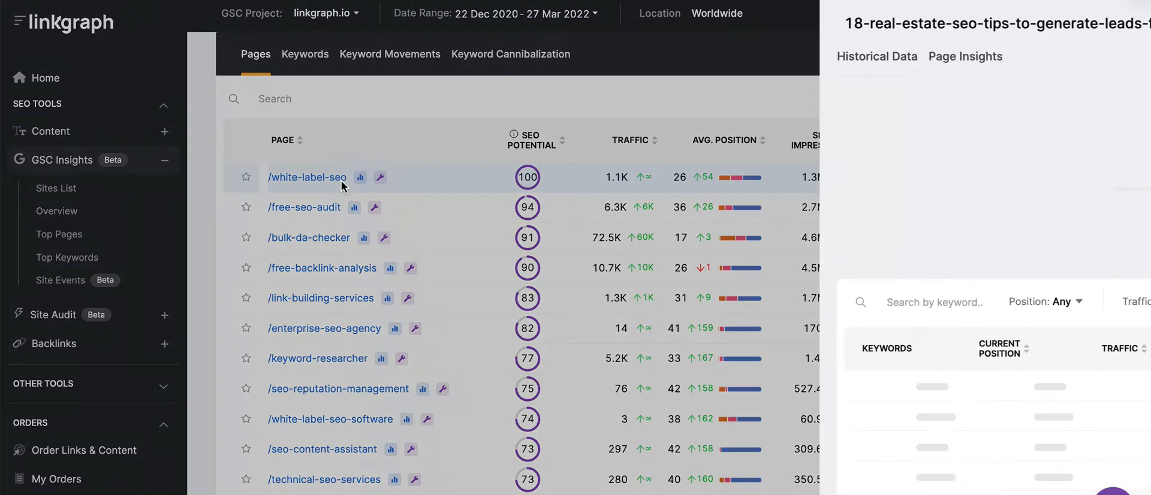
{"action": "left_click", "coordinate": [307, 177]}
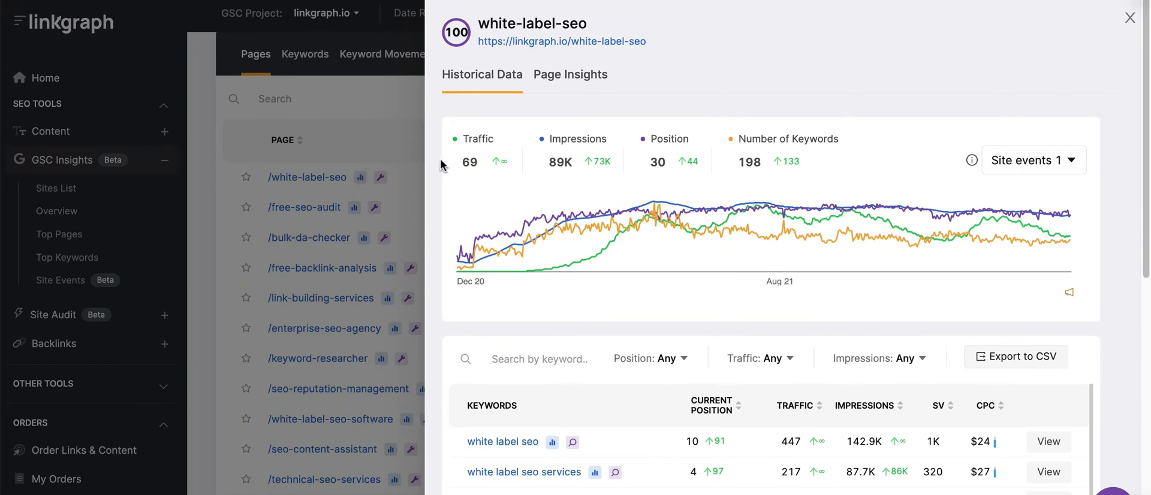
{"action": "mouse_move", "coordinate": [1036, 162]}
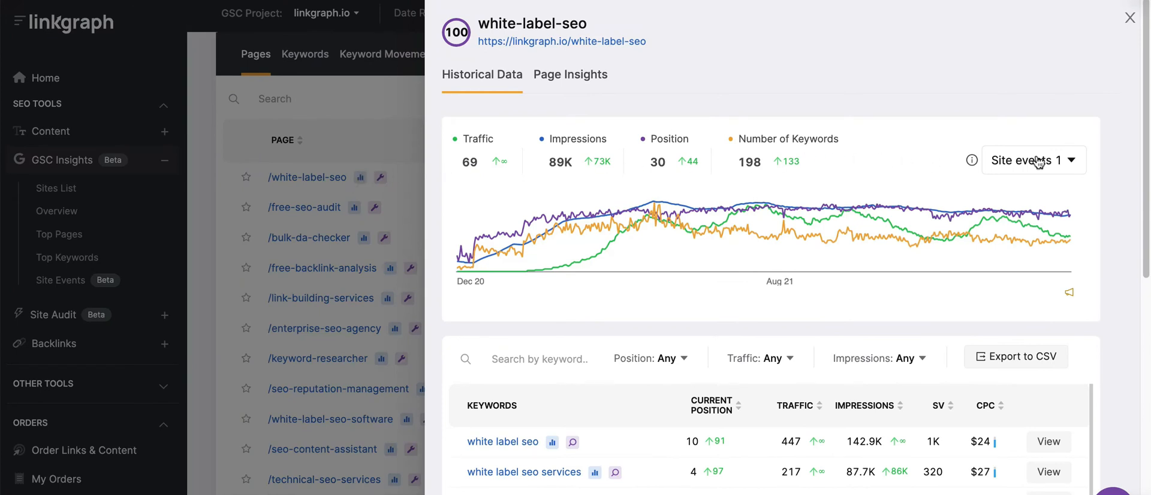
{"action": "left_click", "coordinate": [1032, 160]}
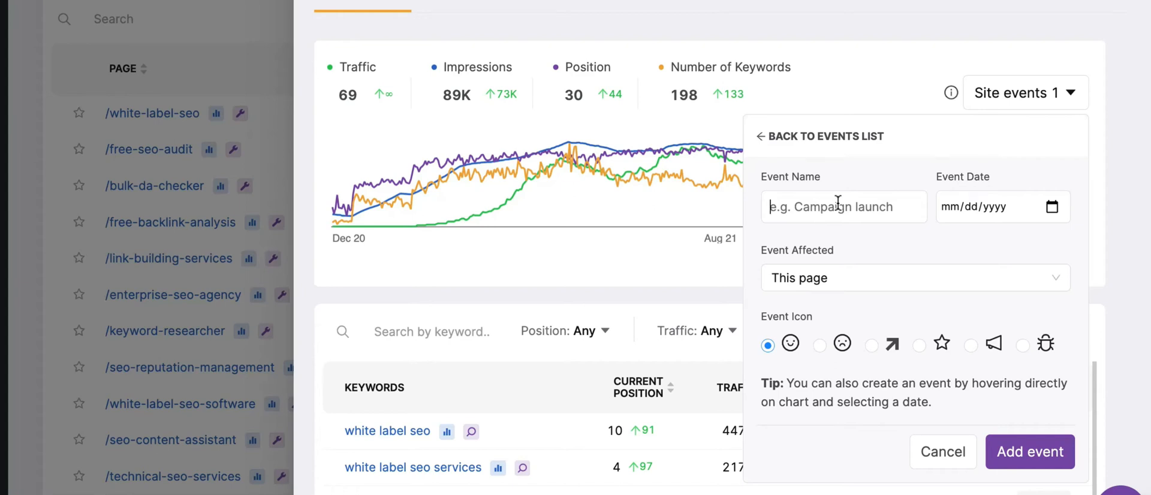
- Name the event 'New Design', date it October 19, 2021, and set it to affect Sitewide
{"action": "type", "text": "New De"}
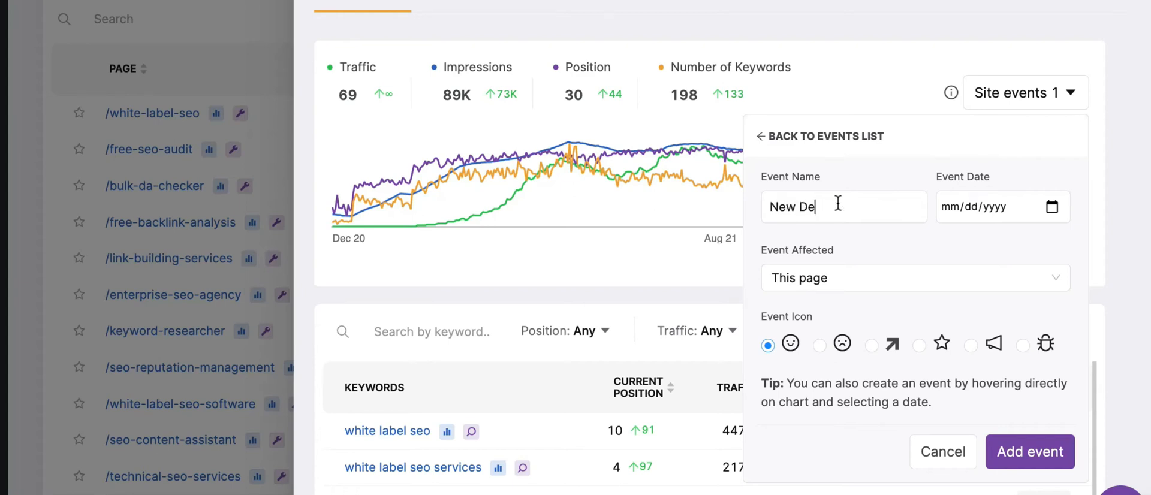
{"action": "type", "text": "sign"}
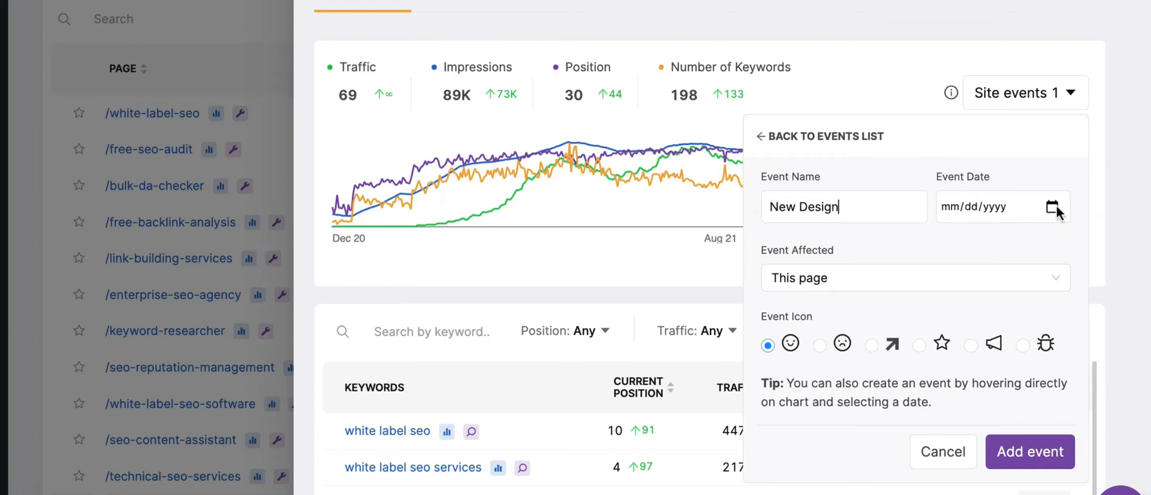
{"action": "left_click", "coordinate": [1055, 206]}
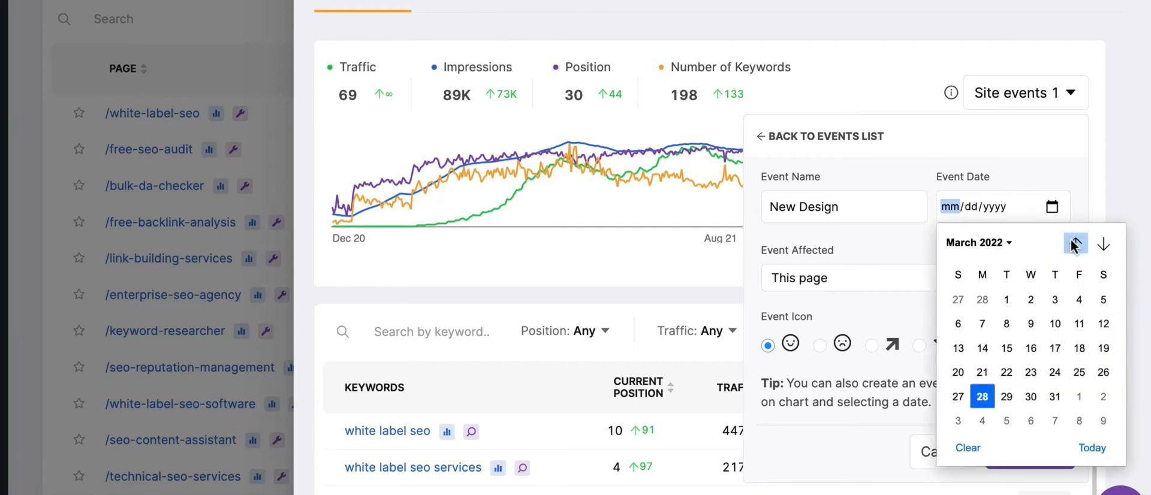
{"action": "left_click", "coordinate": [1073, 243]}
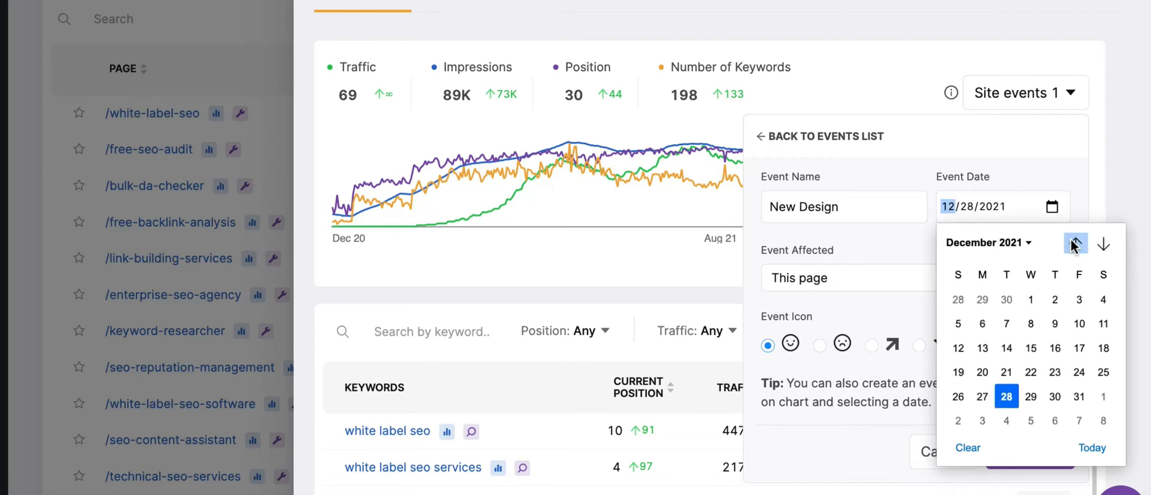
{"action": "left_click", "coordinate": [1073, 243]}
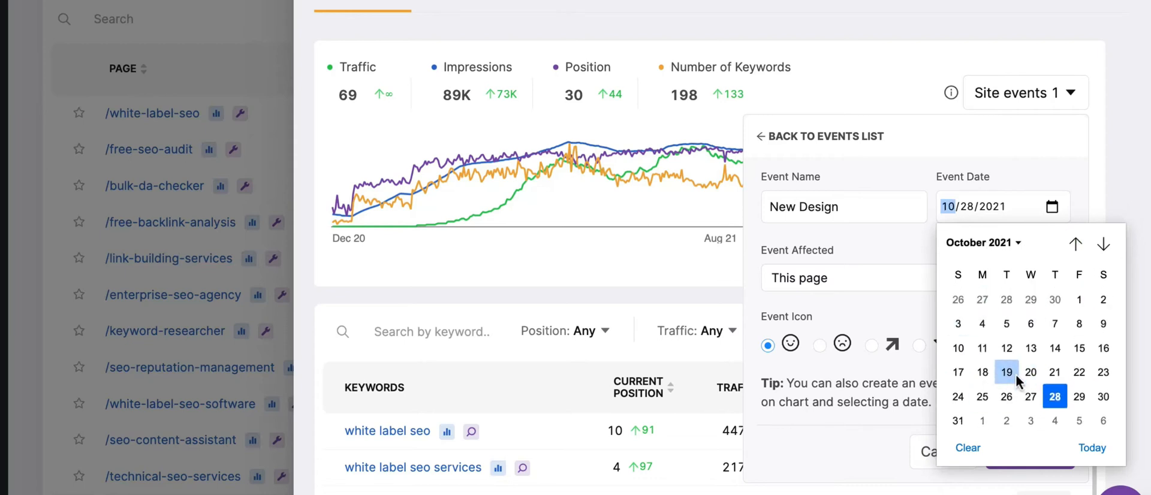
{"action": "left_click", "coordinate": [1006, 372]}
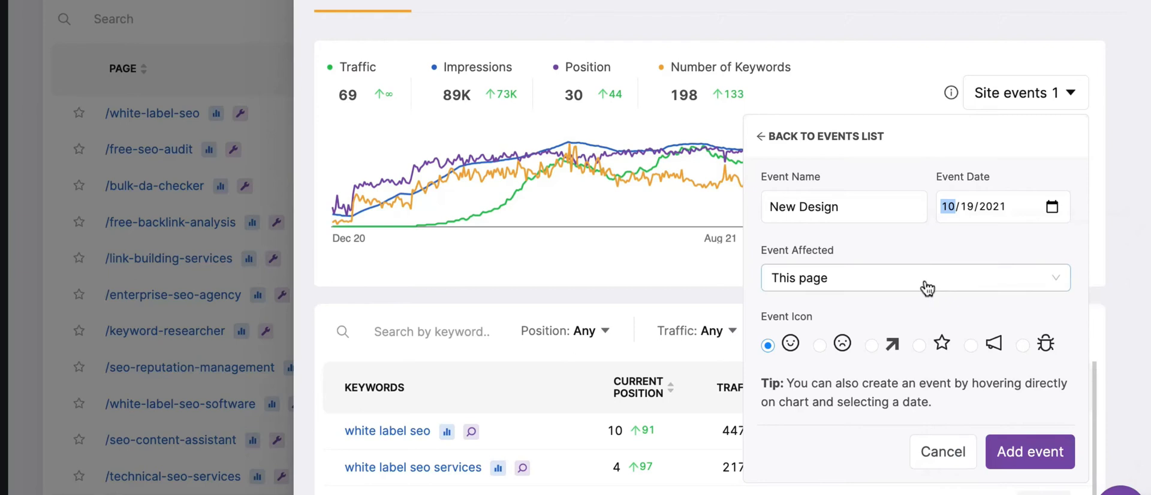
{"action": "left_click", "coordinate": [915, 277]}
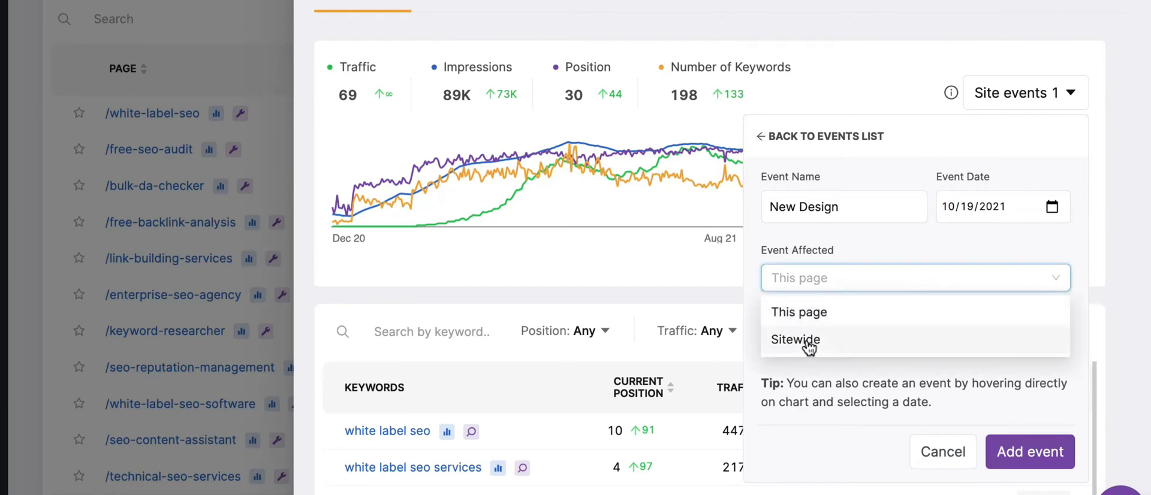
{"action": "left_click", "coordinate": [795, 340]}
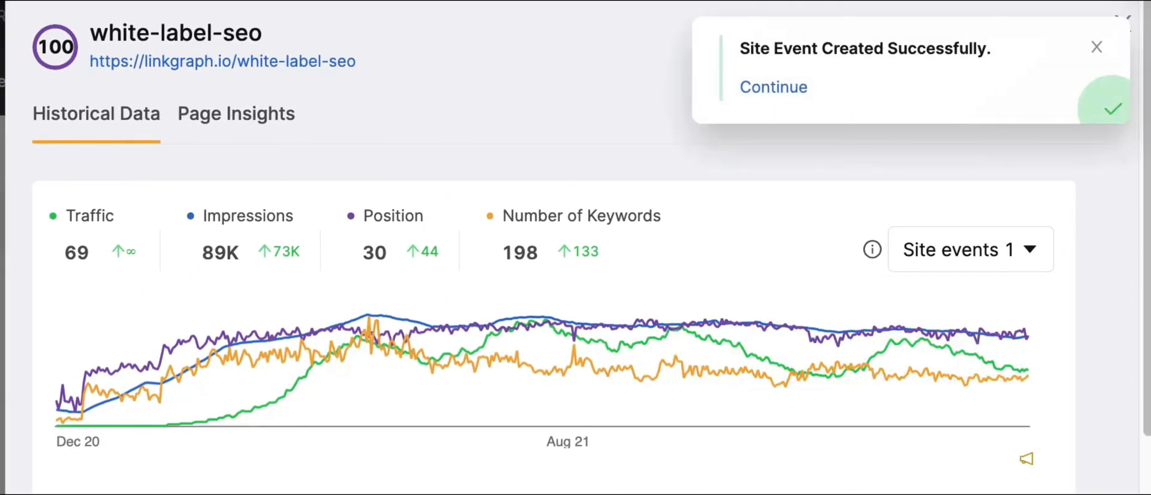
- Dismiss the event-created confirmation and scroll down to the Pages table
{"action": "left_click", "coordinate": [1097, 47]}
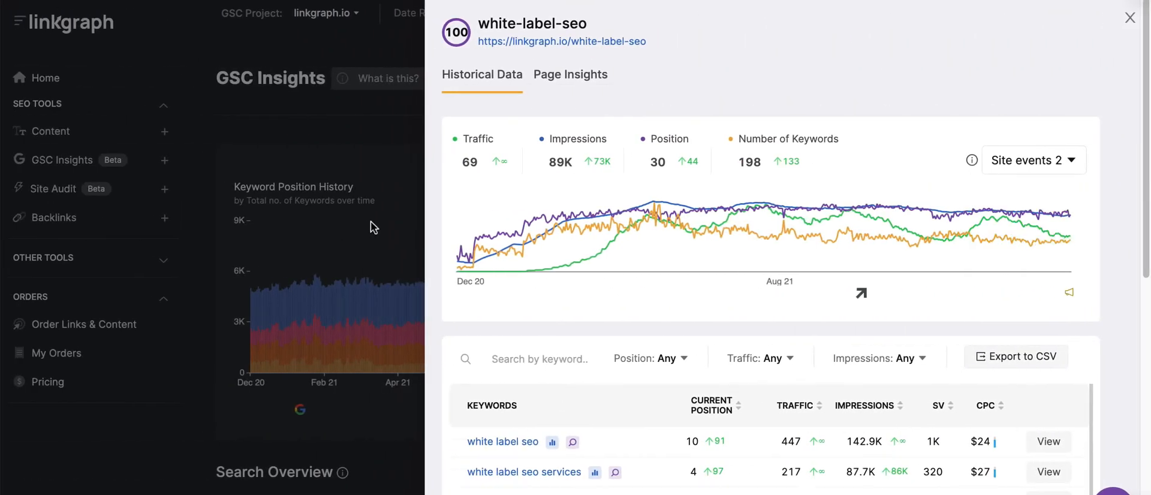
{"action": "mouse_move", "coordinate": [862, 295]}
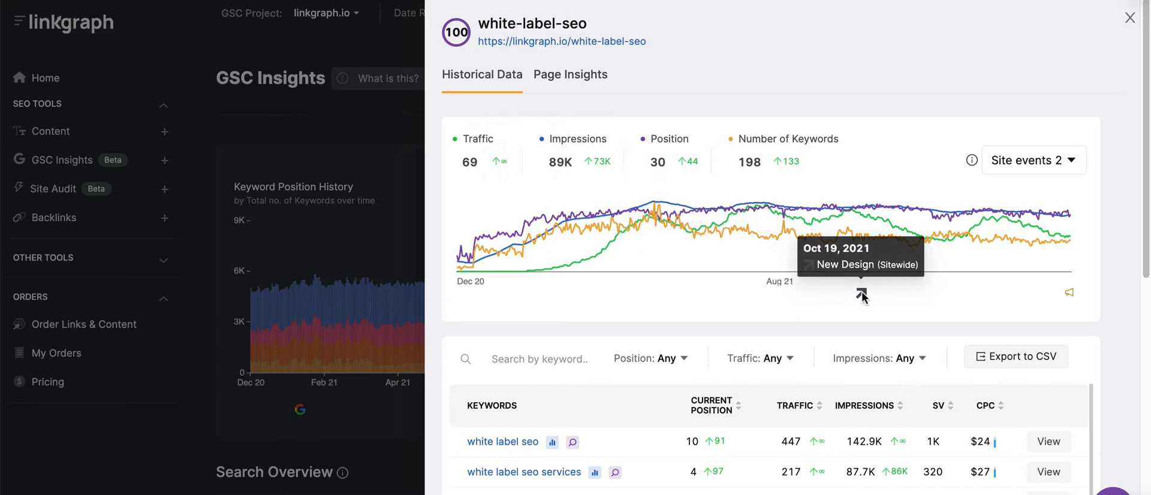
{"action": "mouse_move", "coordinate": [1128, 20]}
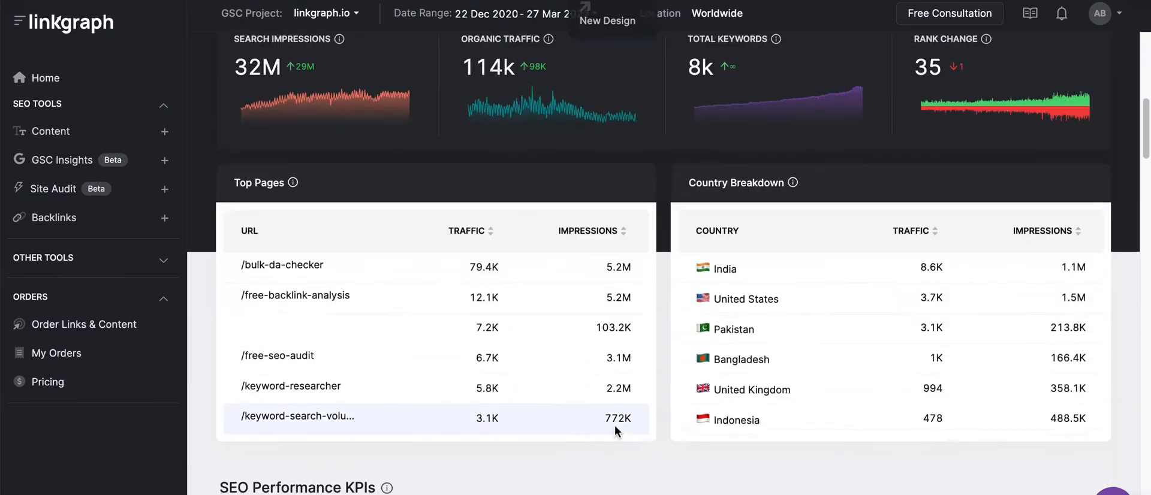
{"action": "scroll", "scroll_direction": "down", "scroll_amount": 3}
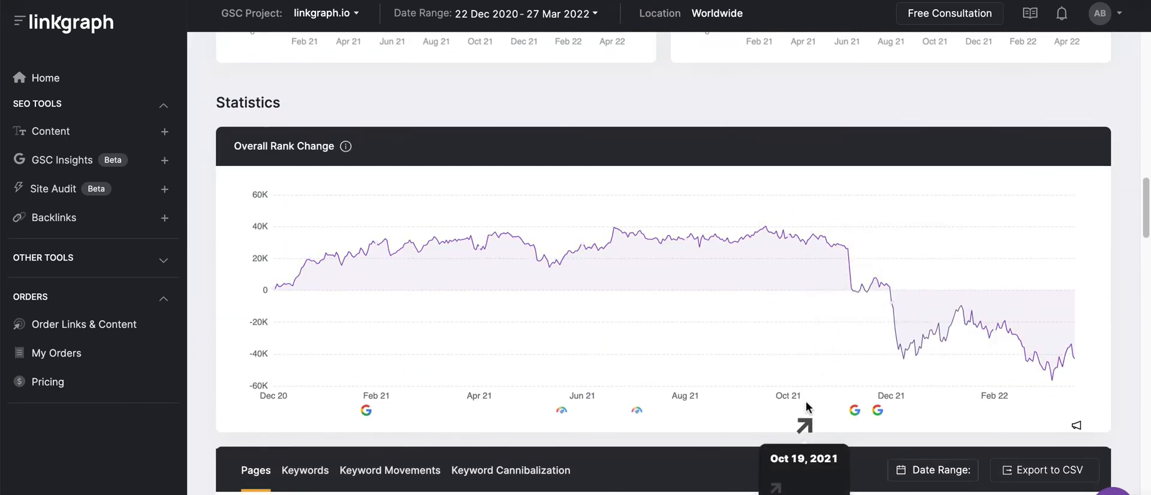
{"action": "scroll", "scroll_direction": "down", "scroll_amount": 3}
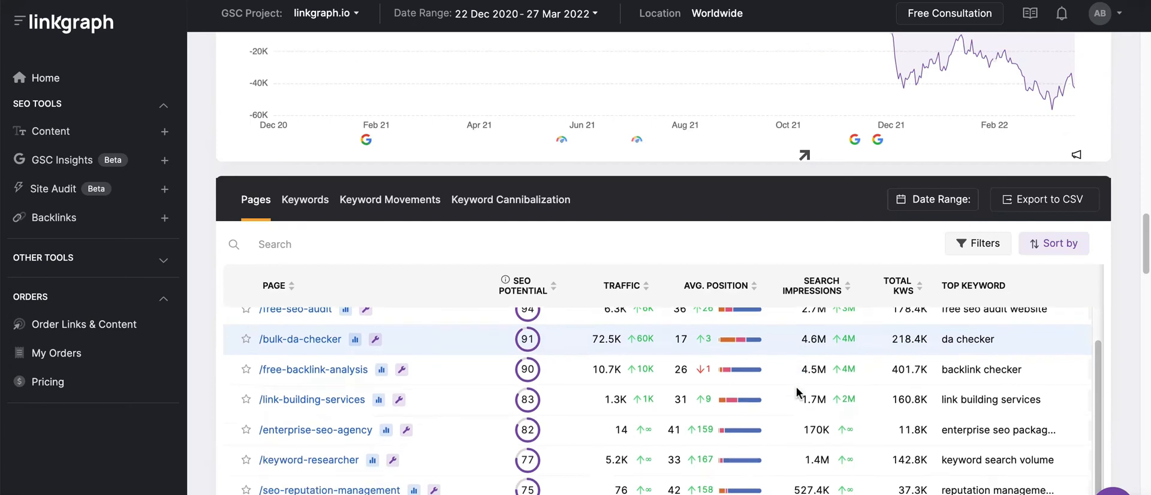
{"action": "scroll", "scroll_direction": "down", "scroll_amount": 3}
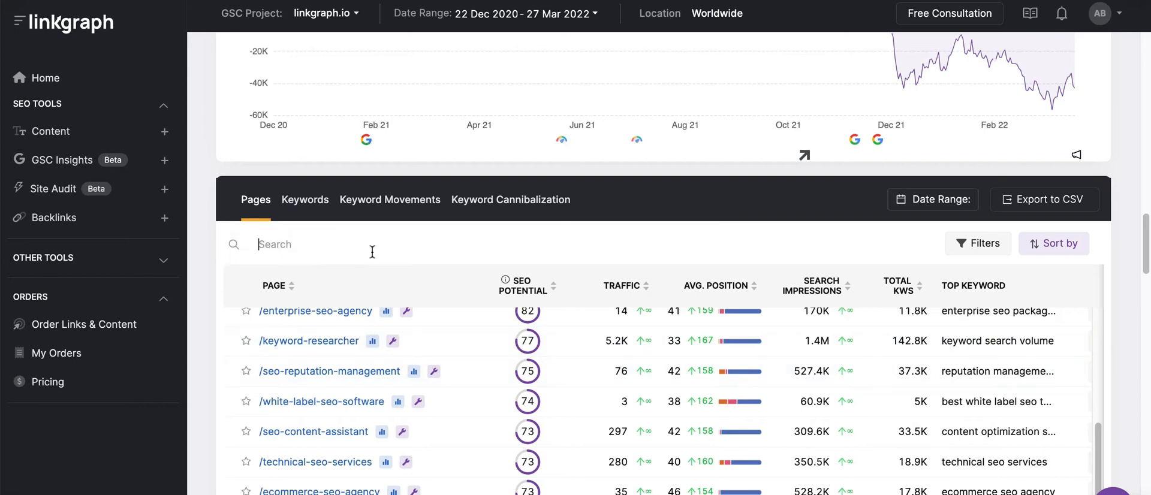
- Search 'estate', open the real estate SEO tips page, and start a new site event
{"action": "type", "text": "estate"}
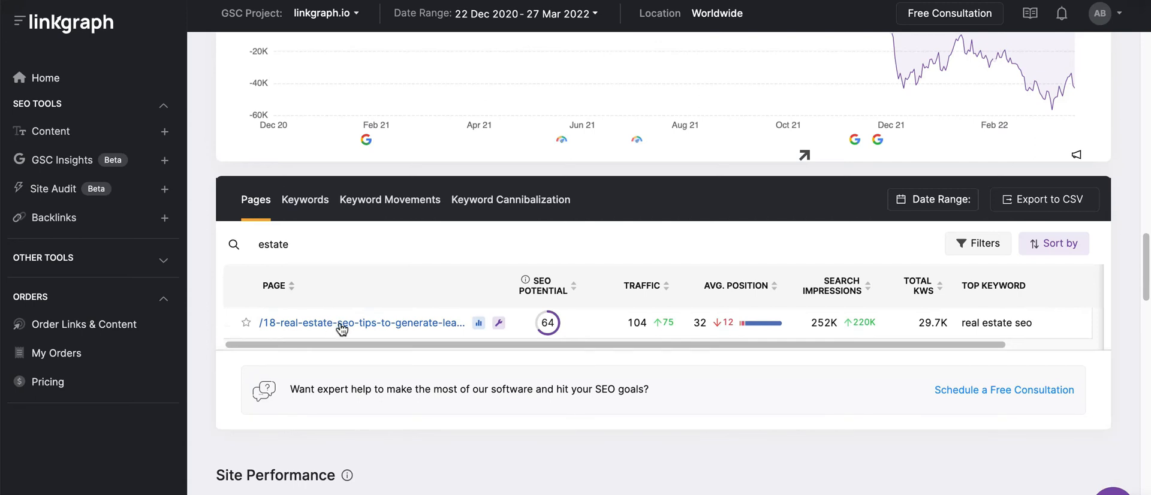
{"action": "left_click", "coordinate": [360, 322]}
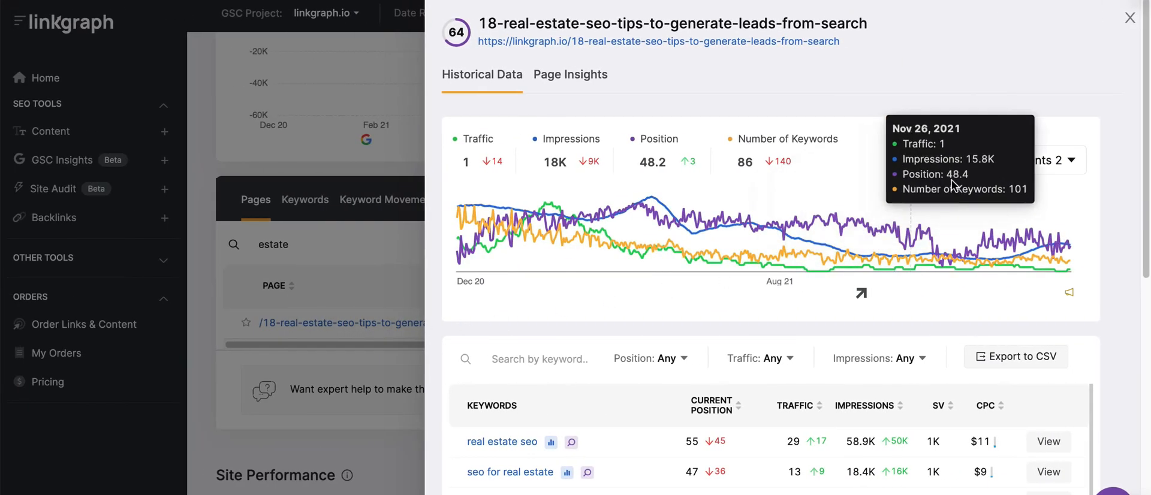
{"action": "left_click", "coordinate": [1027, 160]}
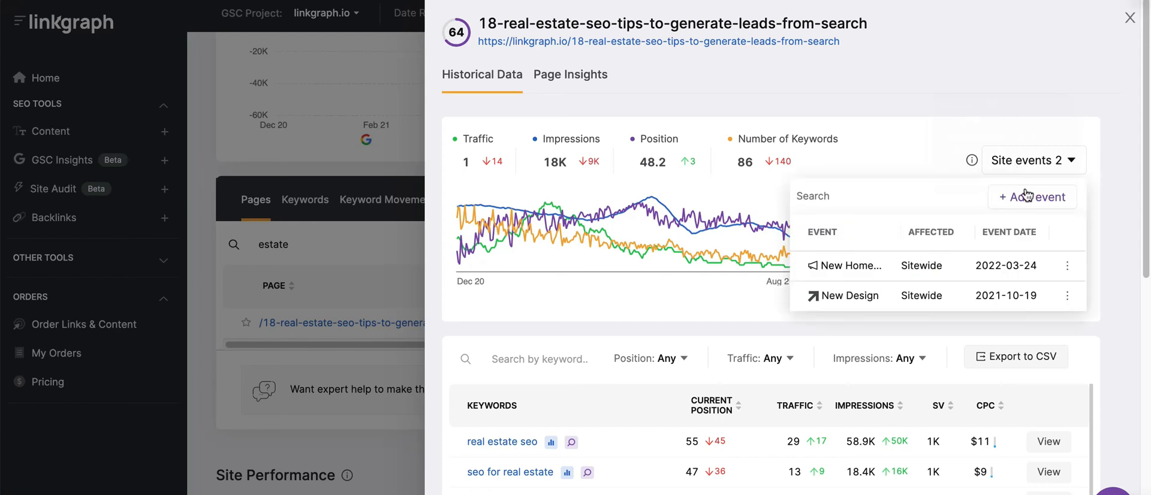
{"action": "left_click", "coordinate": [1032, 197]}
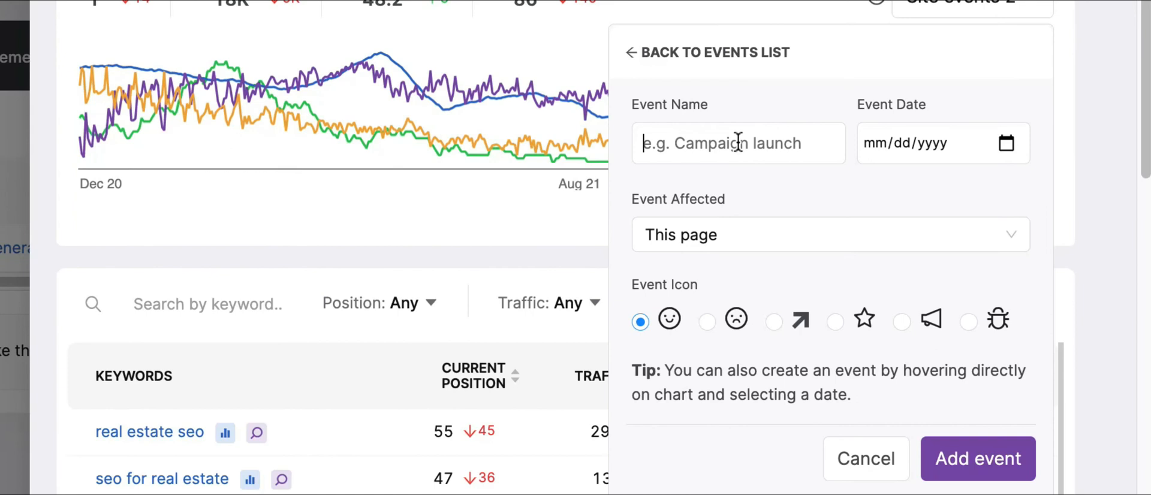
- Save a 'Content Update' event with star icon, dated 01/04/2022, for the real-estate page only
{"action": "type", "text": "Content Up"}
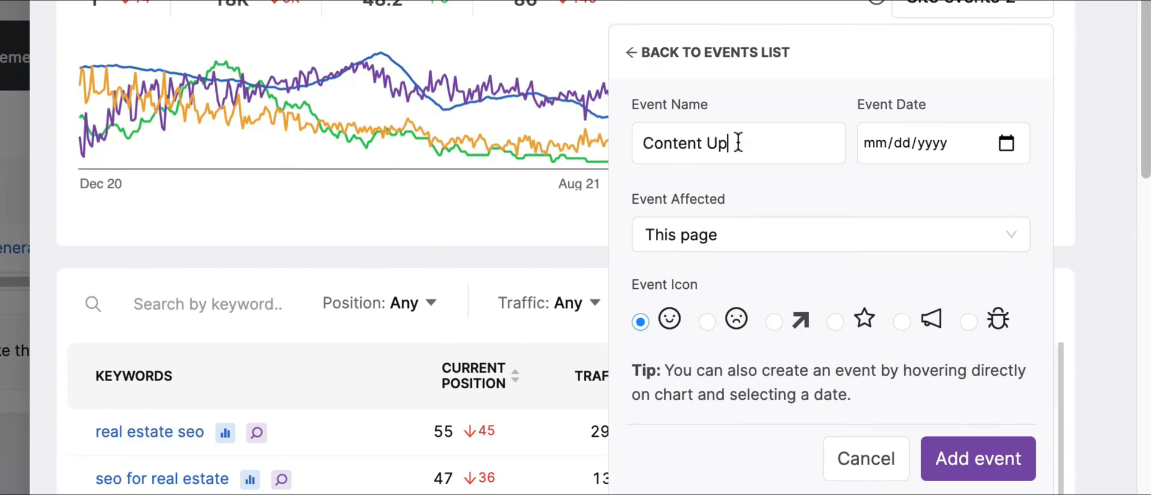
{"action": "left_click", "coordinate": [834, 322]}
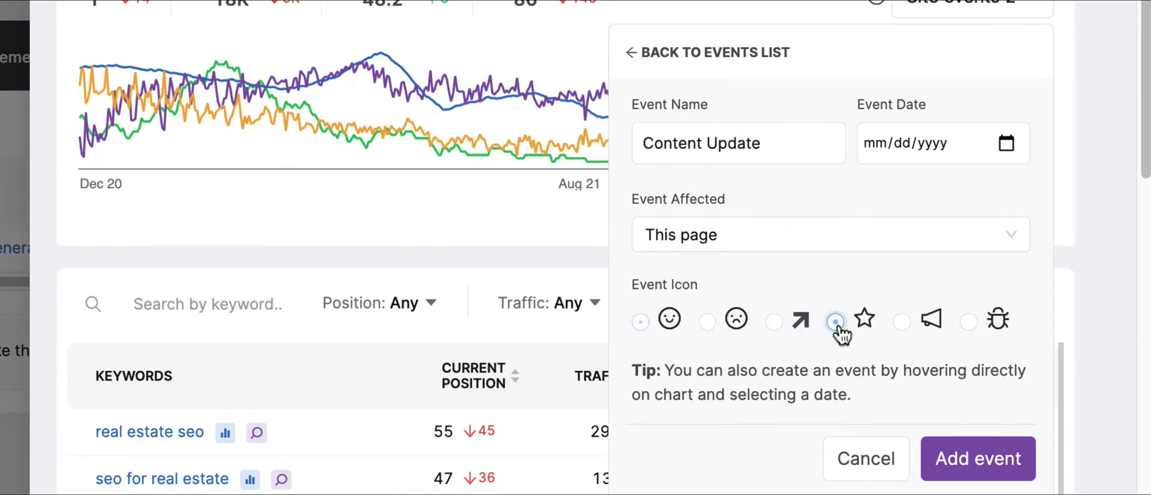
{"action": "left_click", "coordinate": [834, 321]}
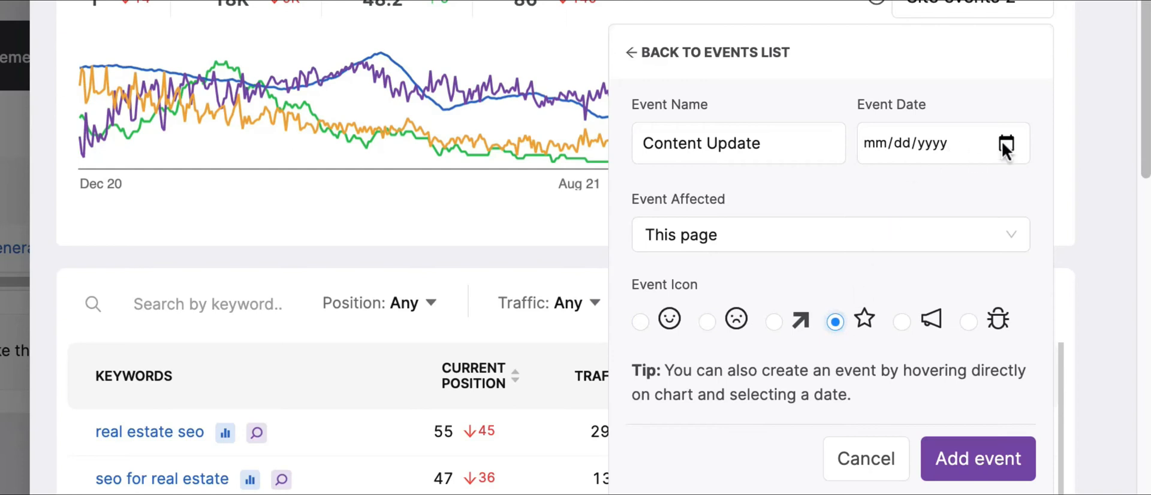
{"action": "left_click", "coordinate": [1007, 143]}
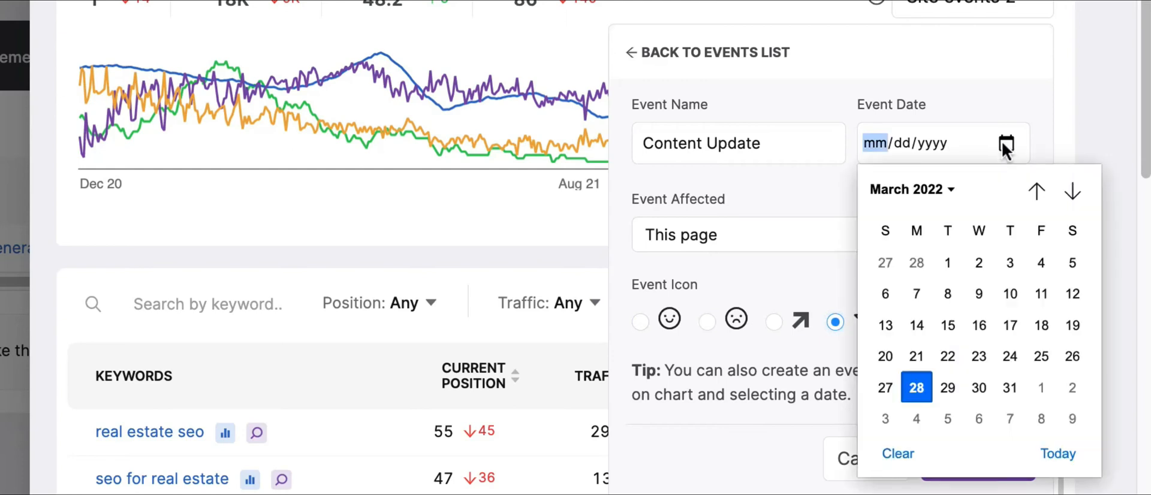
{"action": "left_click", "coordinate": [1036, 191]}
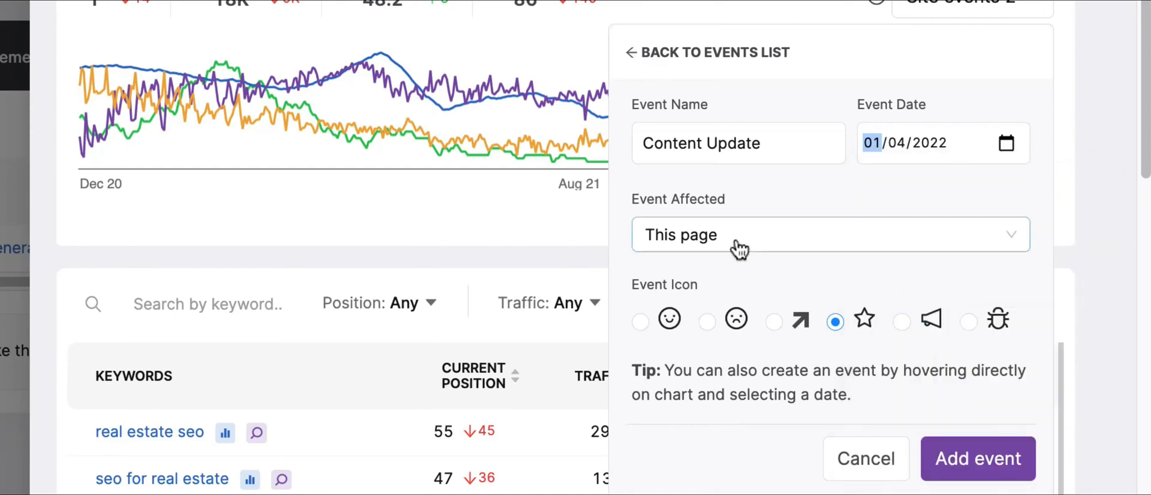
{"action": "mouse_move", "coordinate": [977, 458]}
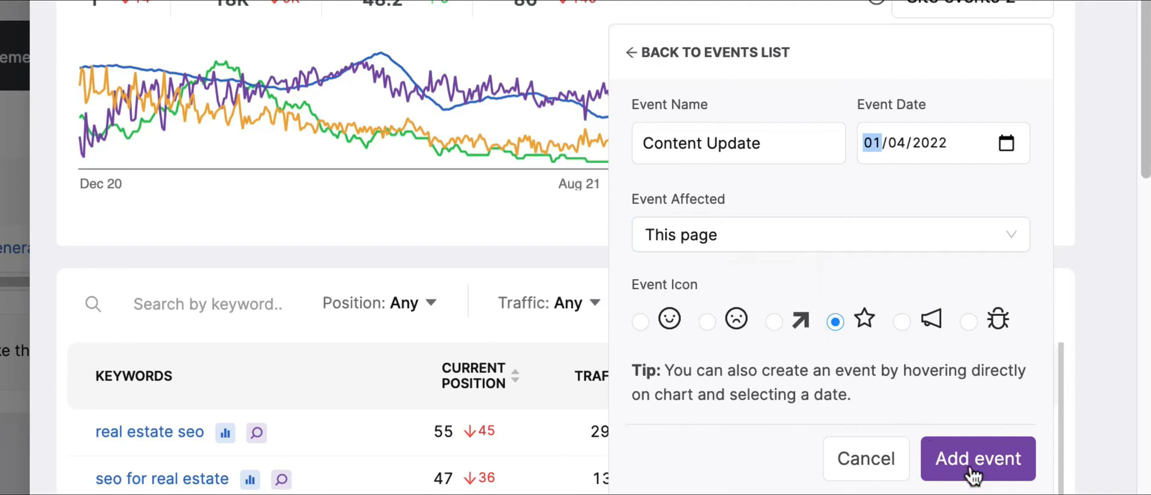
{"action": "left_click", "coordinate": [977, 459]}
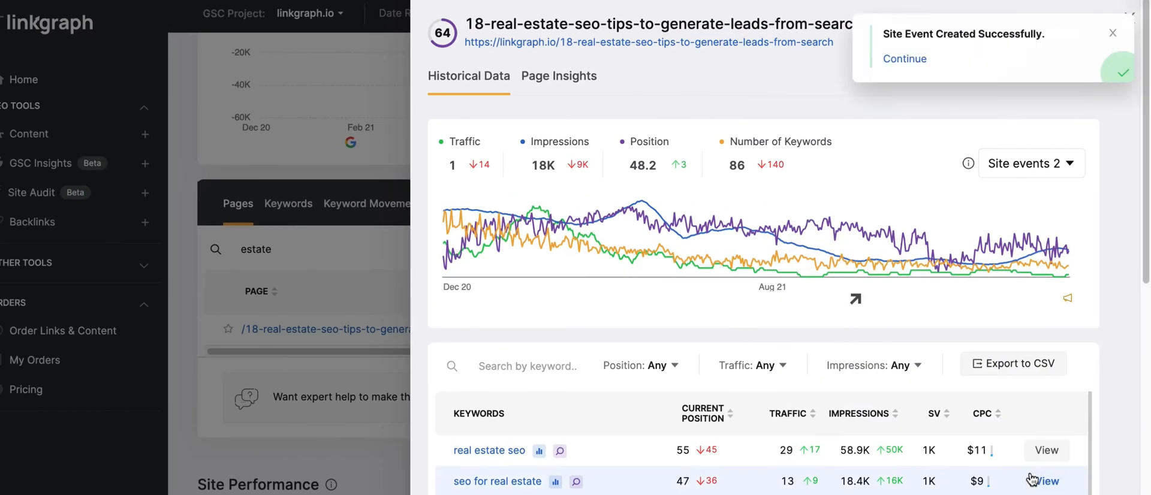
- Dismiss the event-created confirmation toast
{"action": "left_click", "coordinate": [1113, 33]}
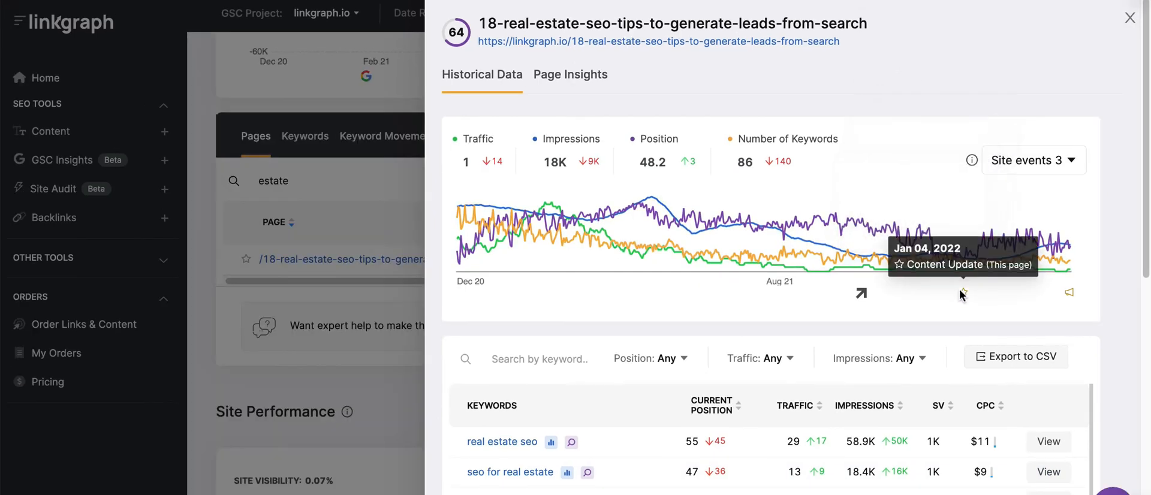
{"action": "mouse_move", "coordinate": [859, 294]}
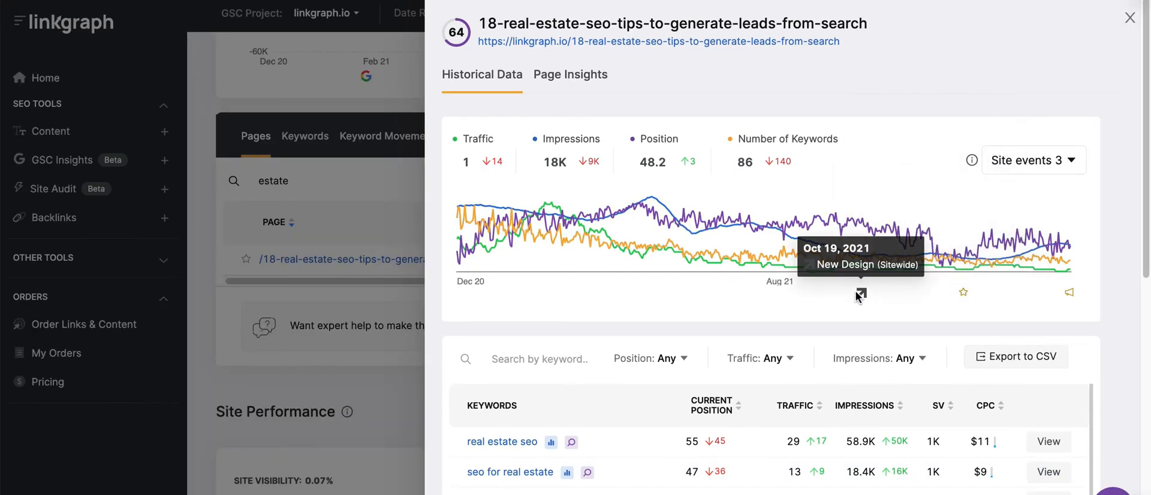
{"action": "mouse_move", "coordinate": [963, 292]}
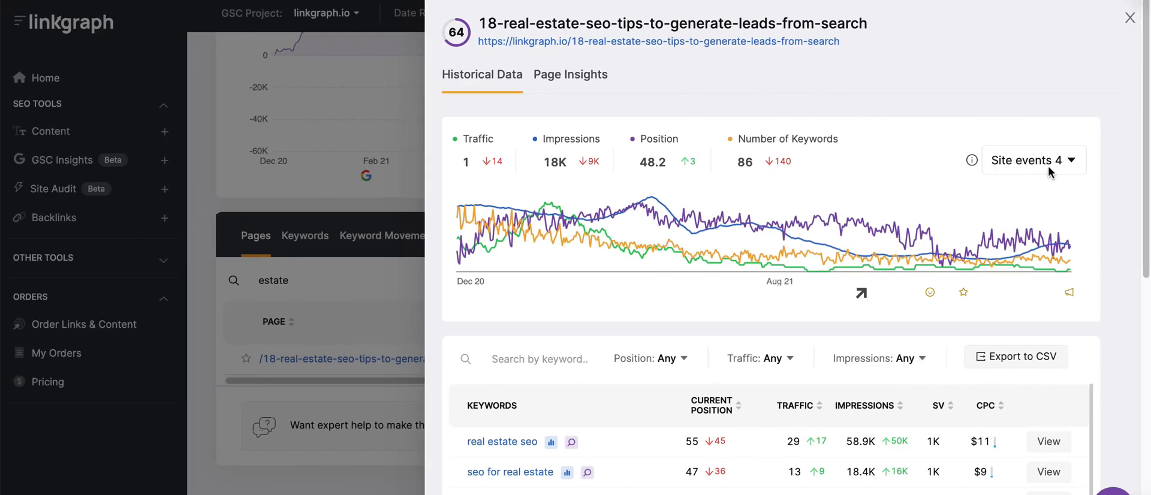
- Delete the New Design event from the Site events list, then close the list
{"action": "left_click", "coordinate": [1033, 160]}
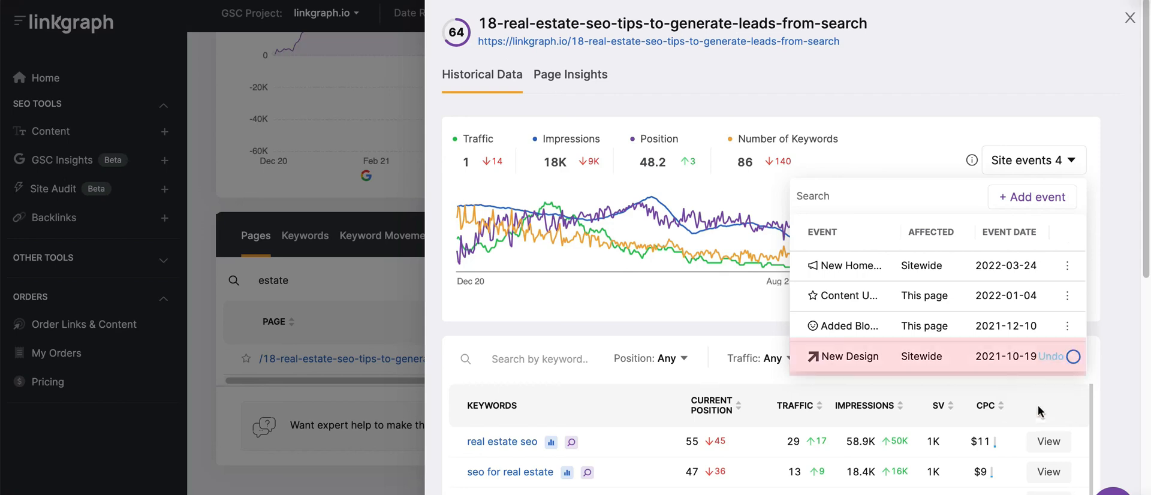
{"action": "left_click", "coordinate": [1030, 357]}
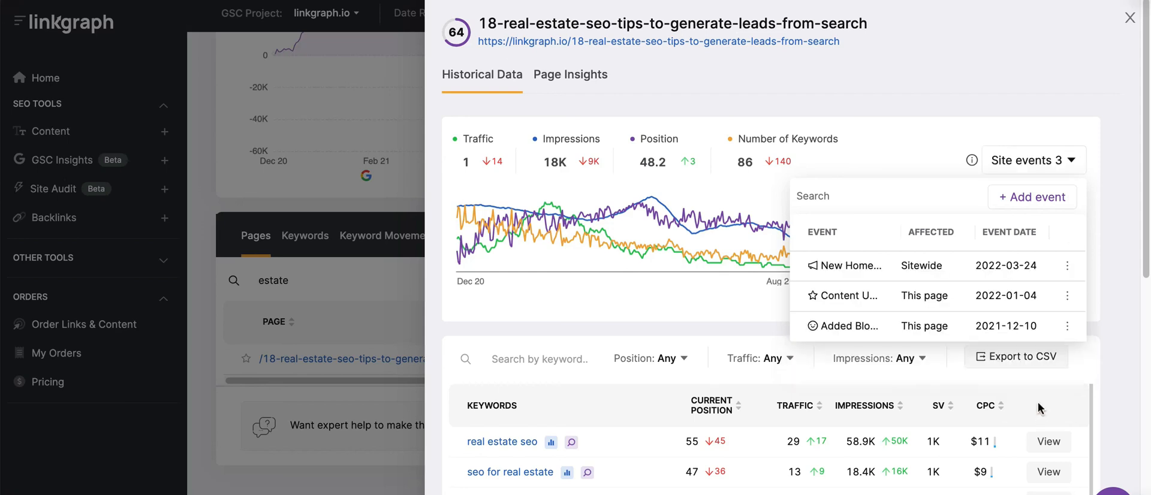
{"action": "left_click", "coordinate": [1033, 160]}
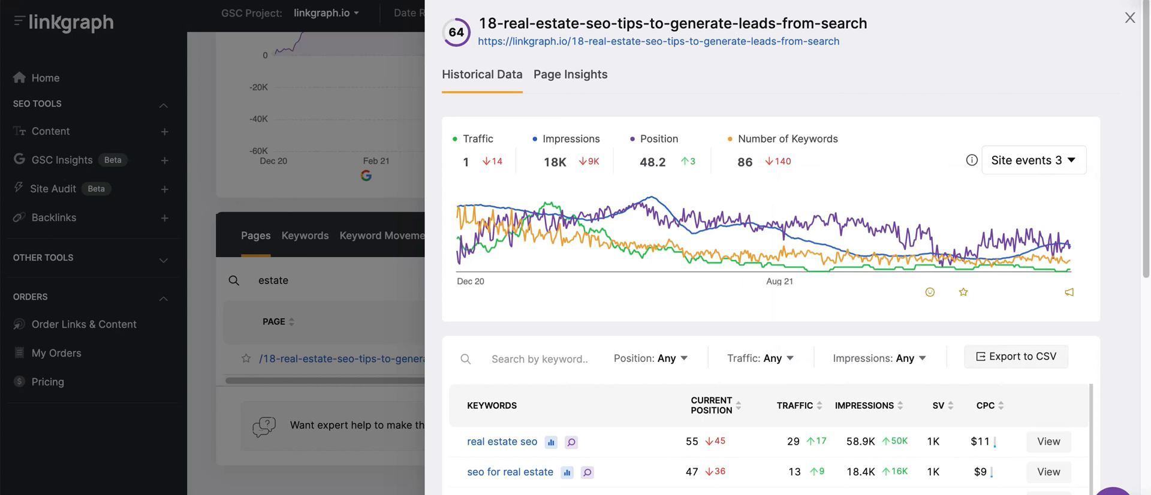